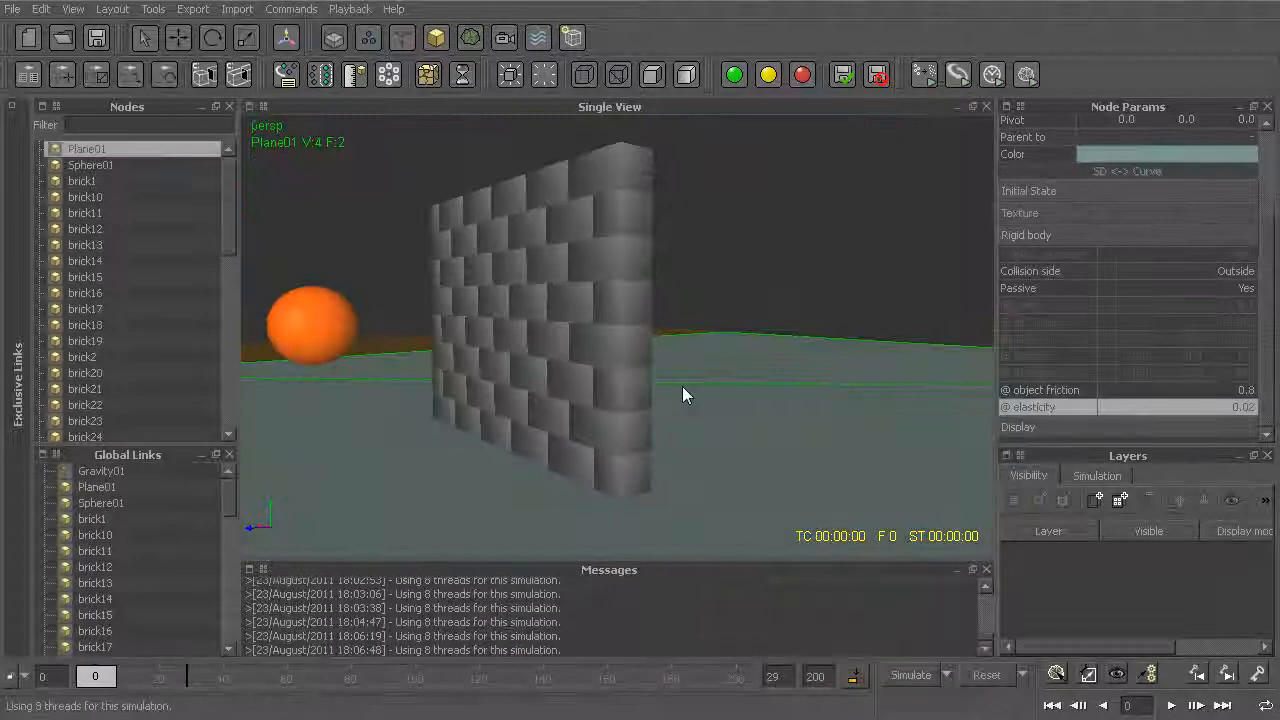
Step: Play back the cached grid fluid domain simulation so the meshed surface sloshes in the viewport
{"action": "left_click", "coordinate": [908, 674]}
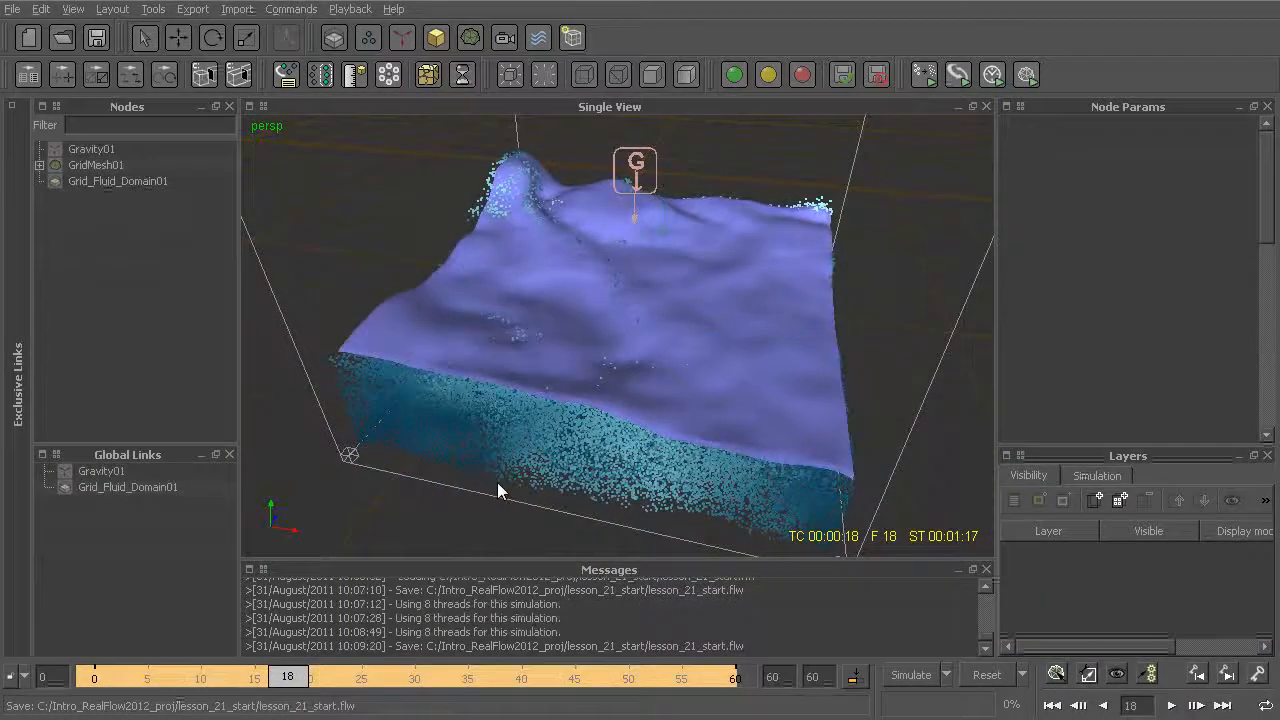
{"action": "left_click", "coordinate": [148, 676]}
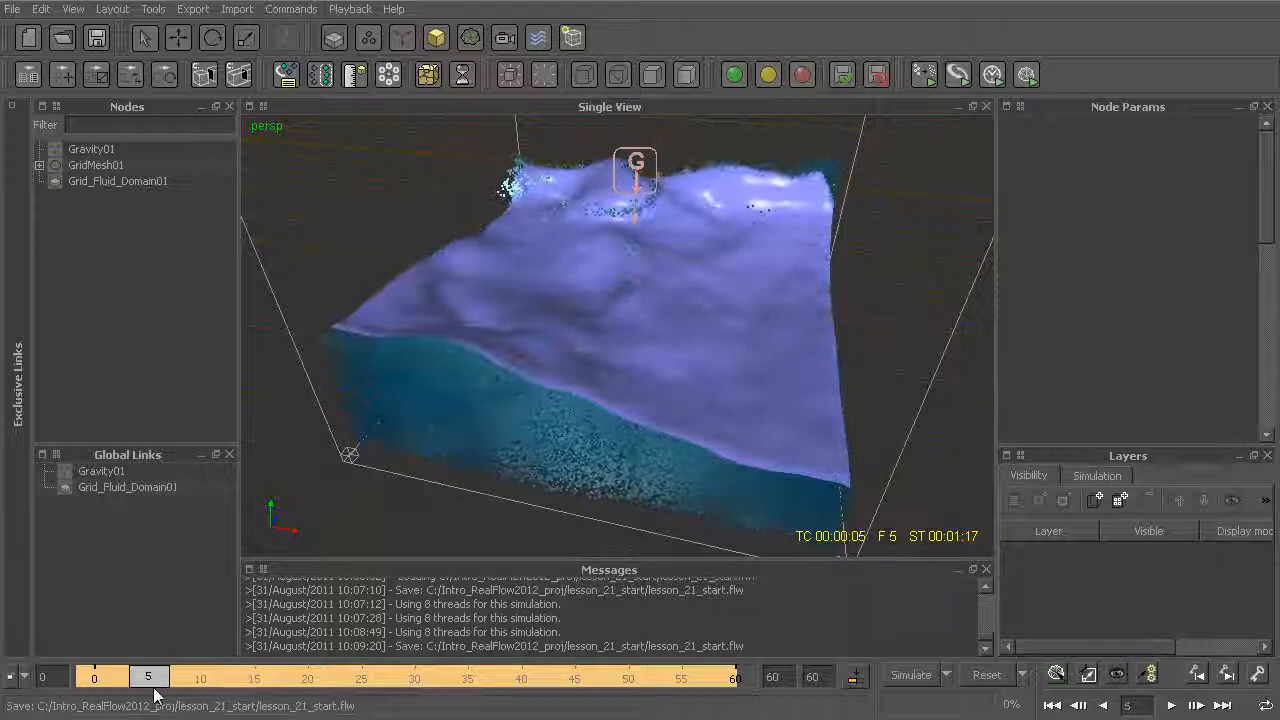